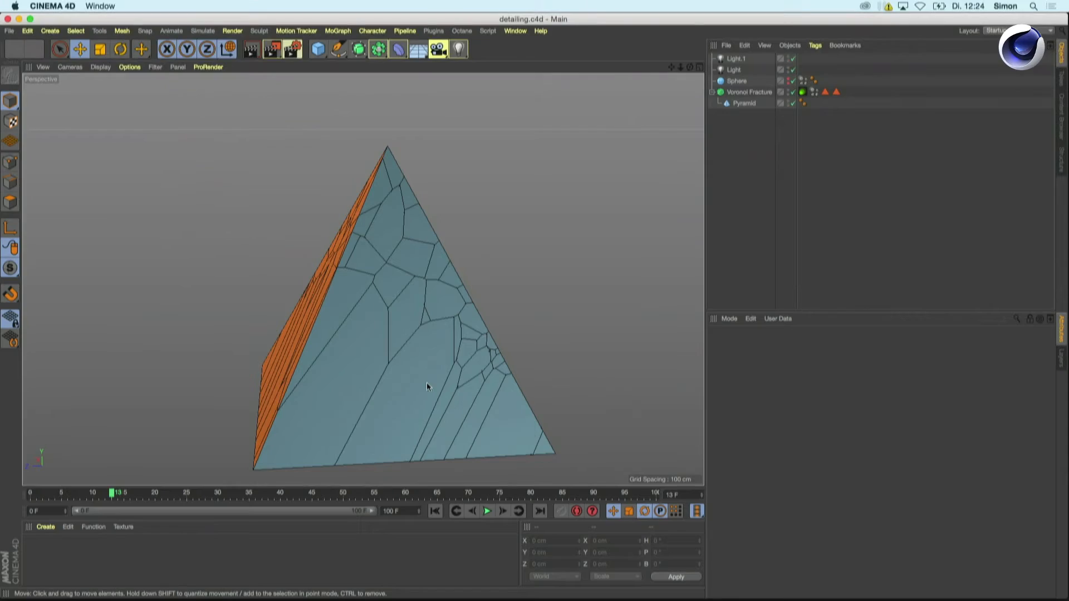
Step: Play the Voronoi pyramid shattering animation and pause it around frame 76 mid-explosion
{"action": "left_click", "coordinate": [486, 510]}
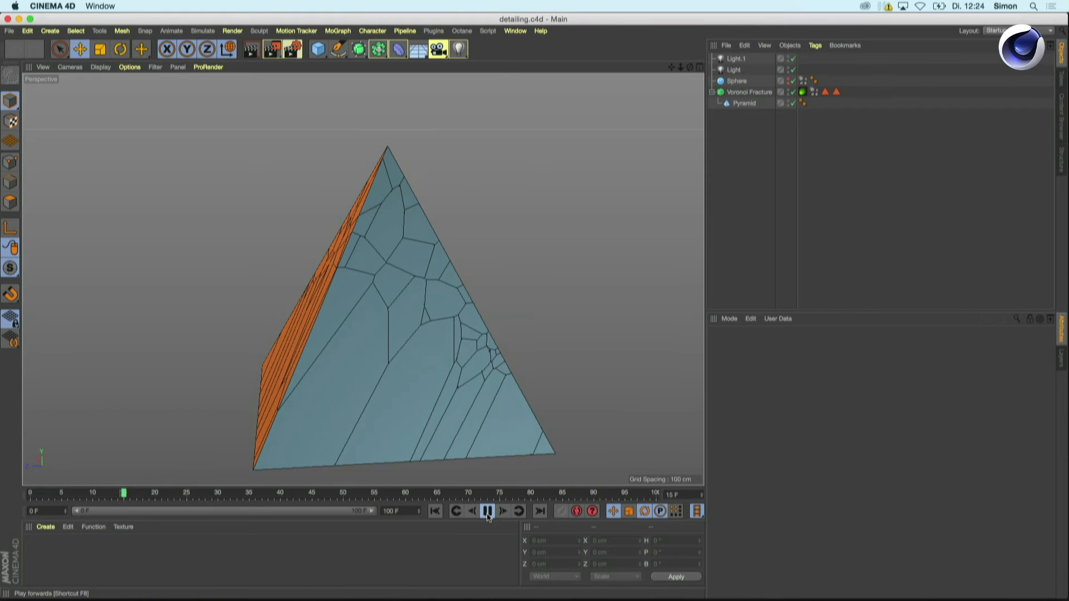
{"action": "mouse_move", "coordinate": [489, 511]}
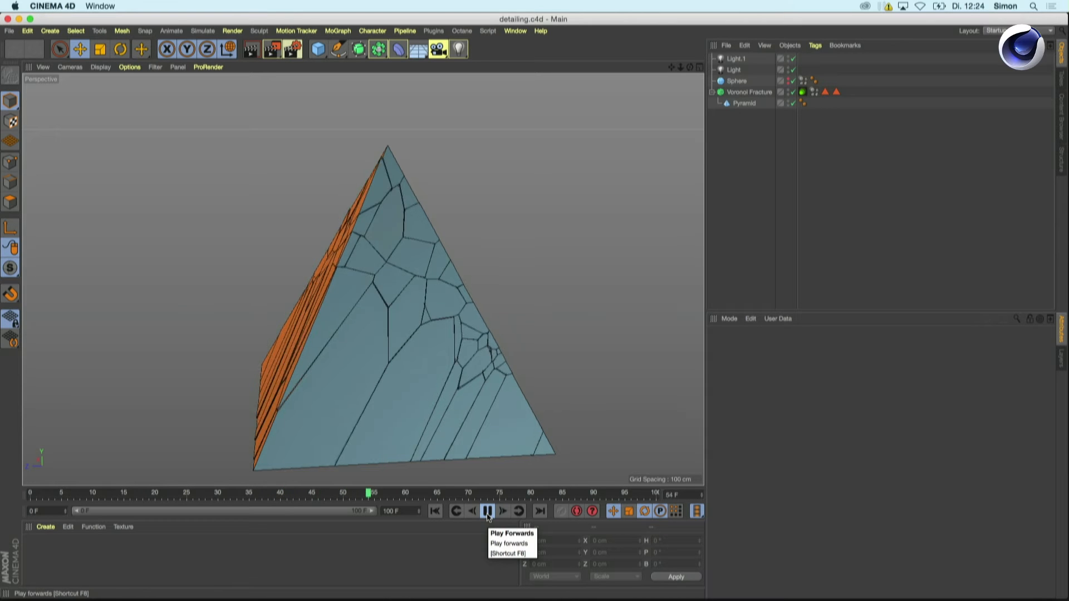
{"action": "left_click", "coordinate": [488, 510]}
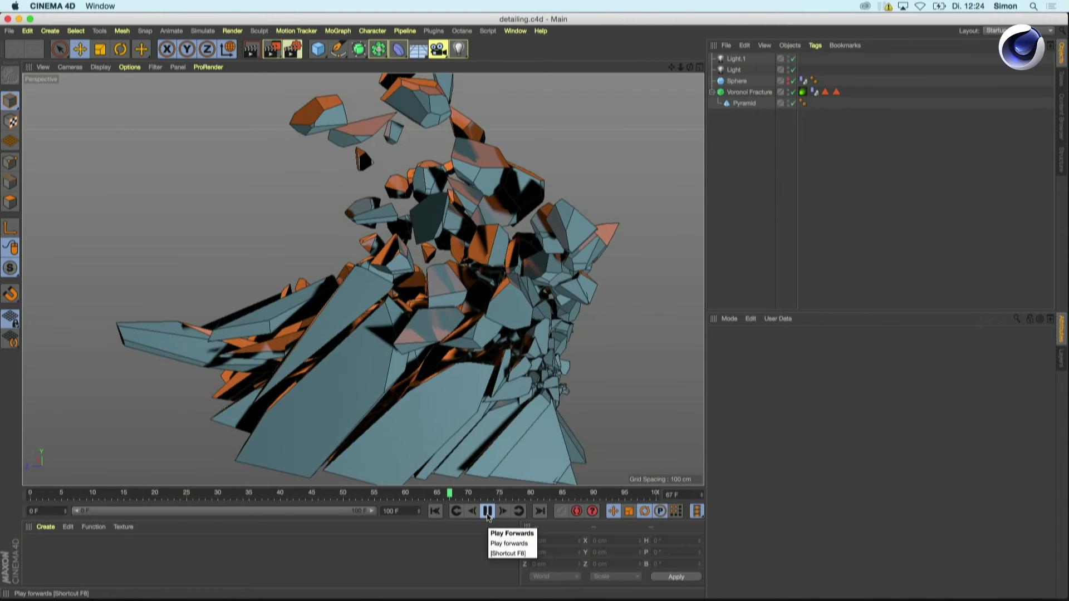
{"action": "left_click", "coordinate": [487, 511]}
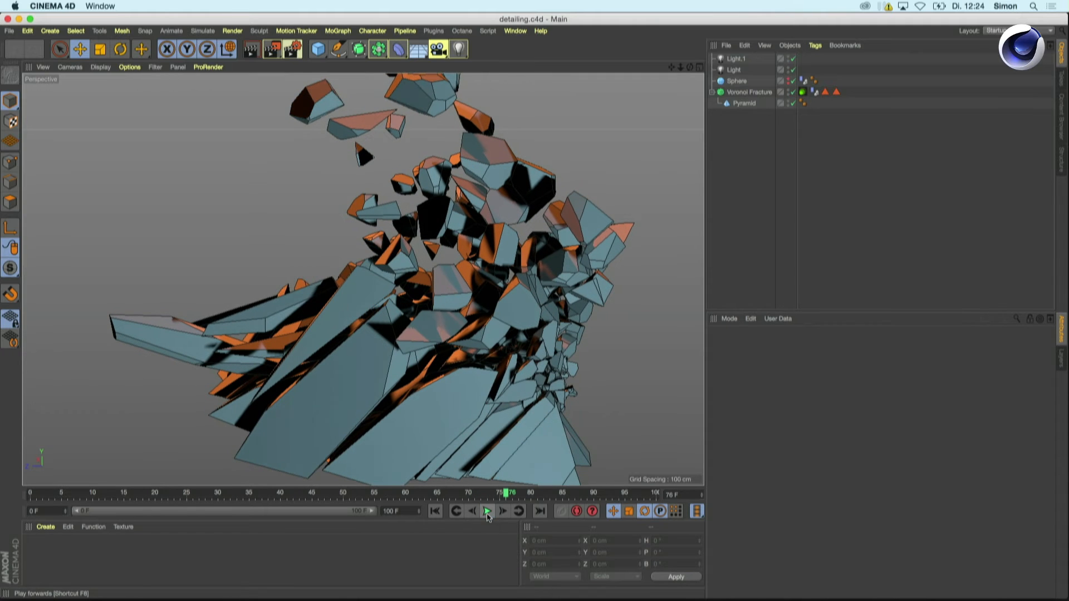